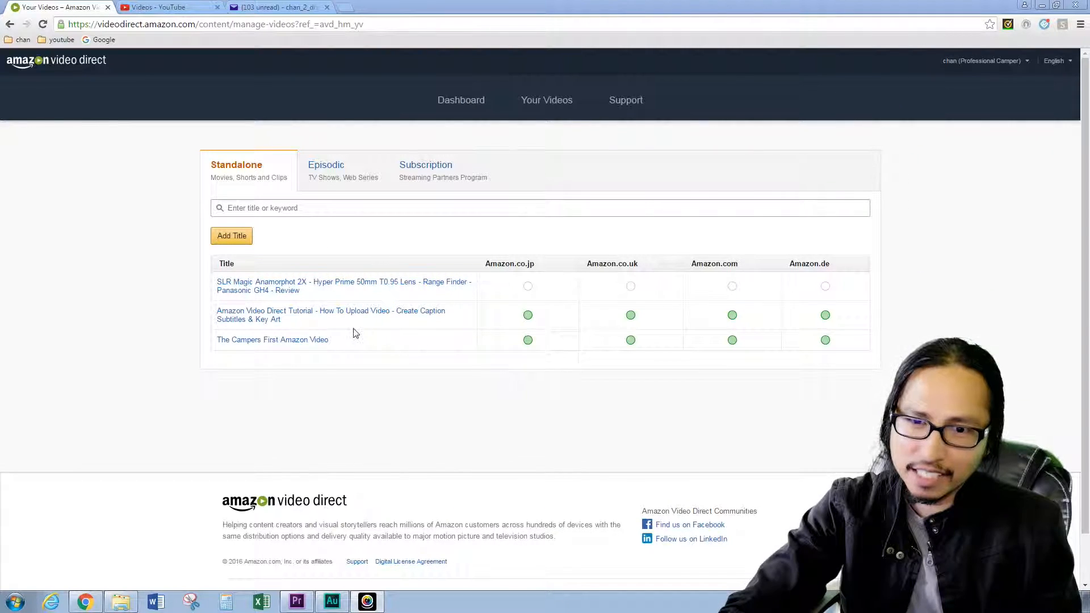
pyautogui.moveTo(271, 339)
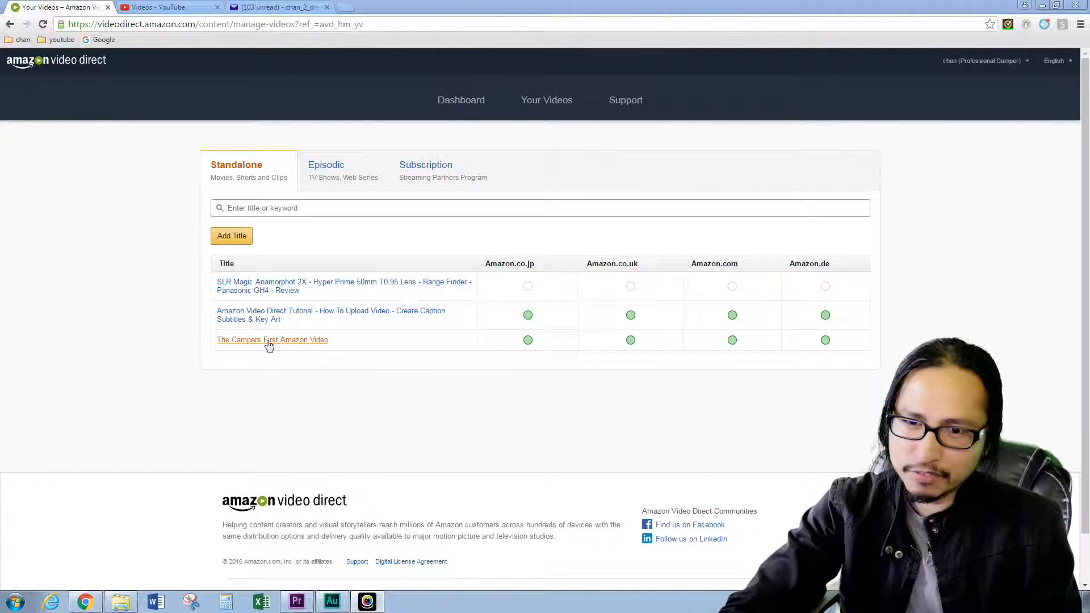
pyautogui.moveTo(528, 339)
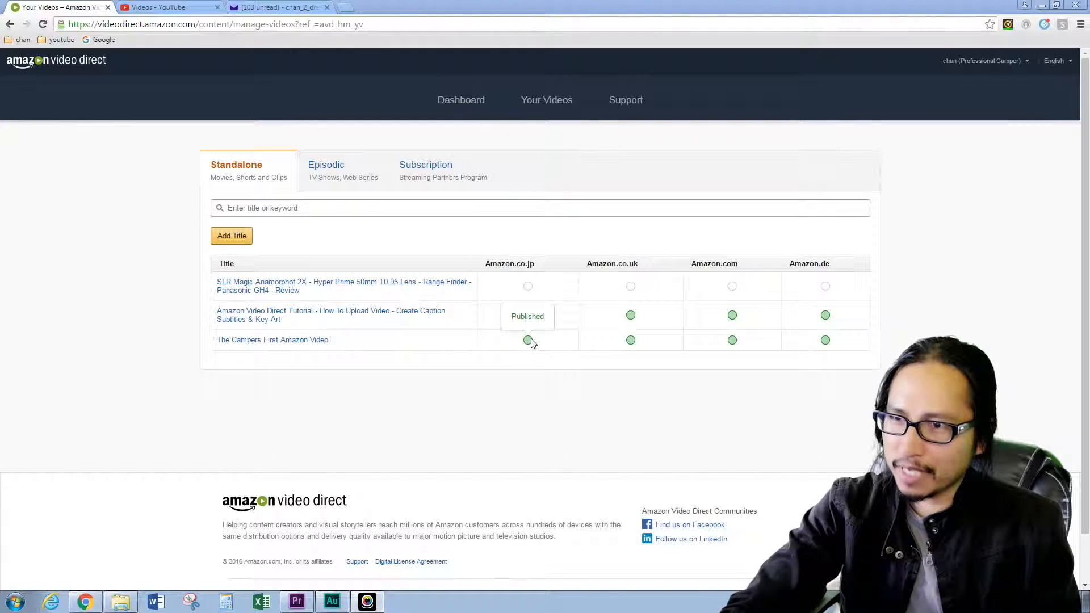
pyautogui.moveTo(732, 340)
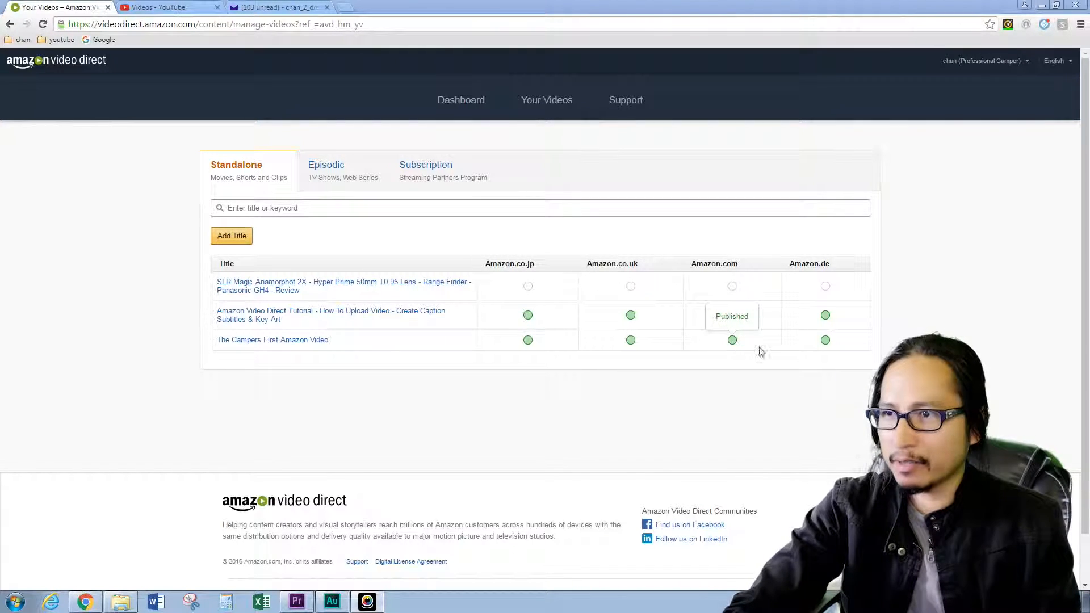
pyautogui.moveTo(265, 328)
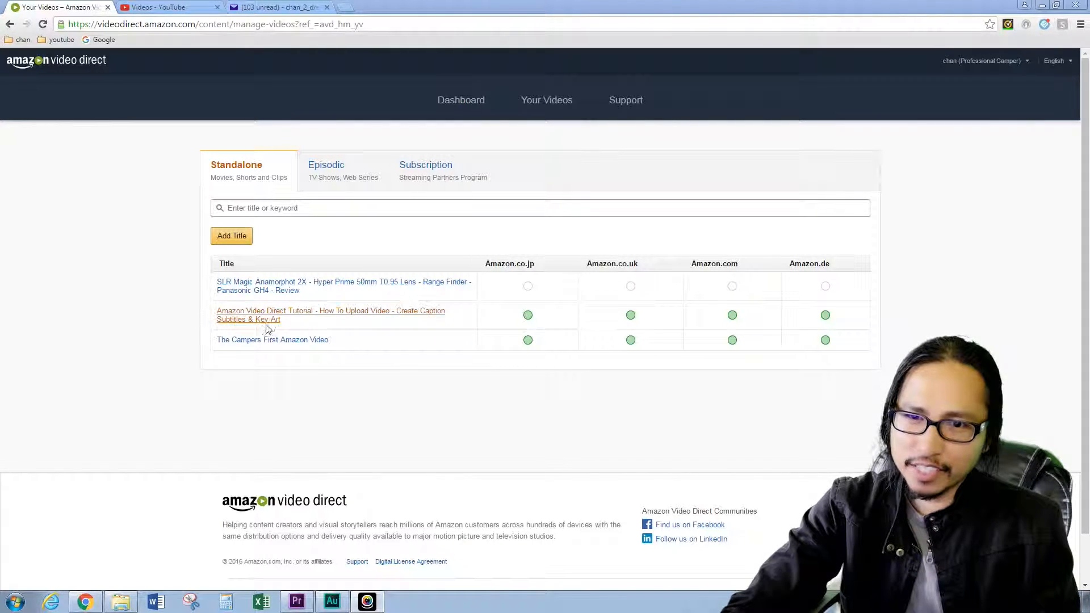
pyautogui.moveTo(533, 333)
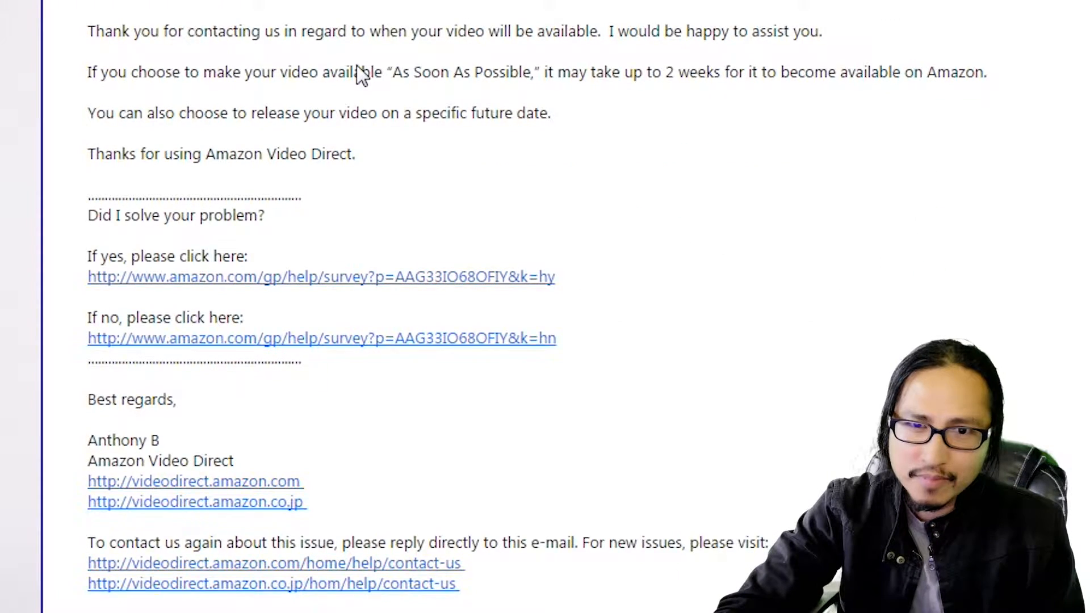
# Glance at the YouTube video list, return to the Amazon titles list and load the Dashboard
pyautogui.scroll(-3)
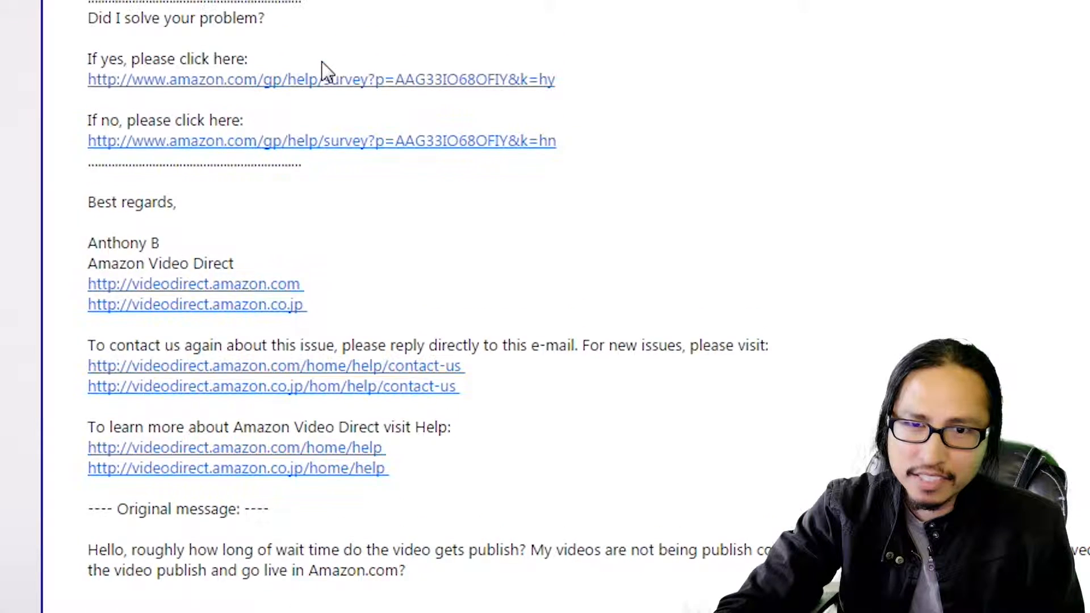
pyautogui.scroll(3)
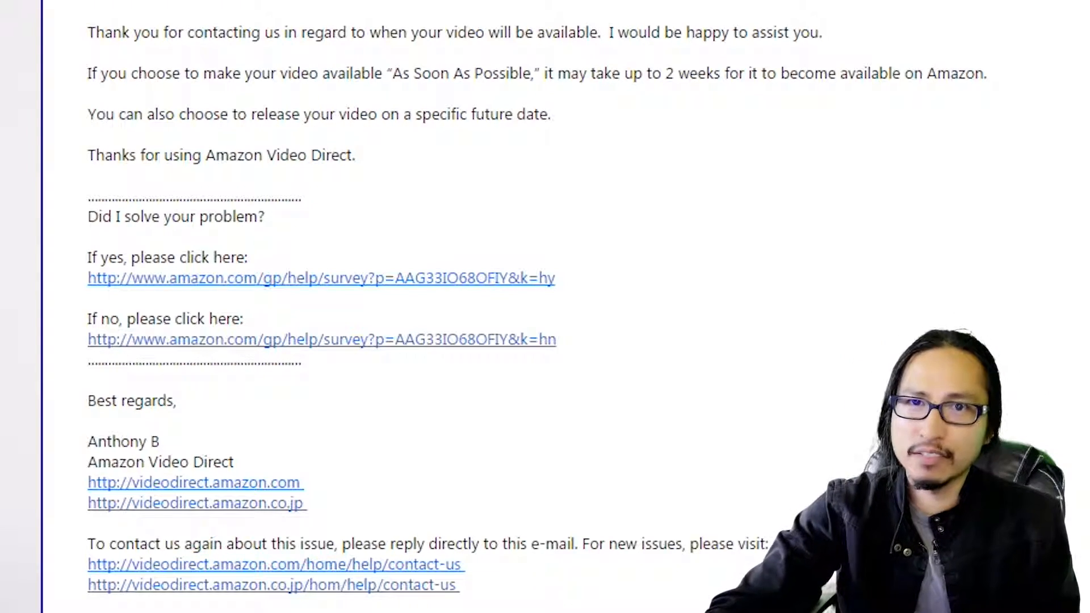
pyautogui.click(166, 7)
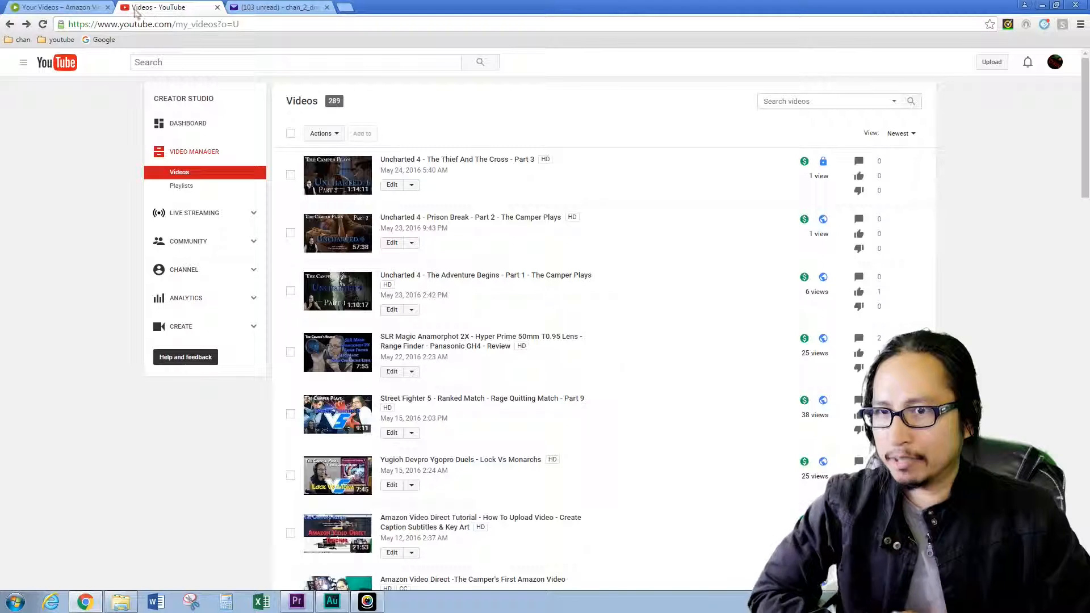
pyautogui.click(56, 6)
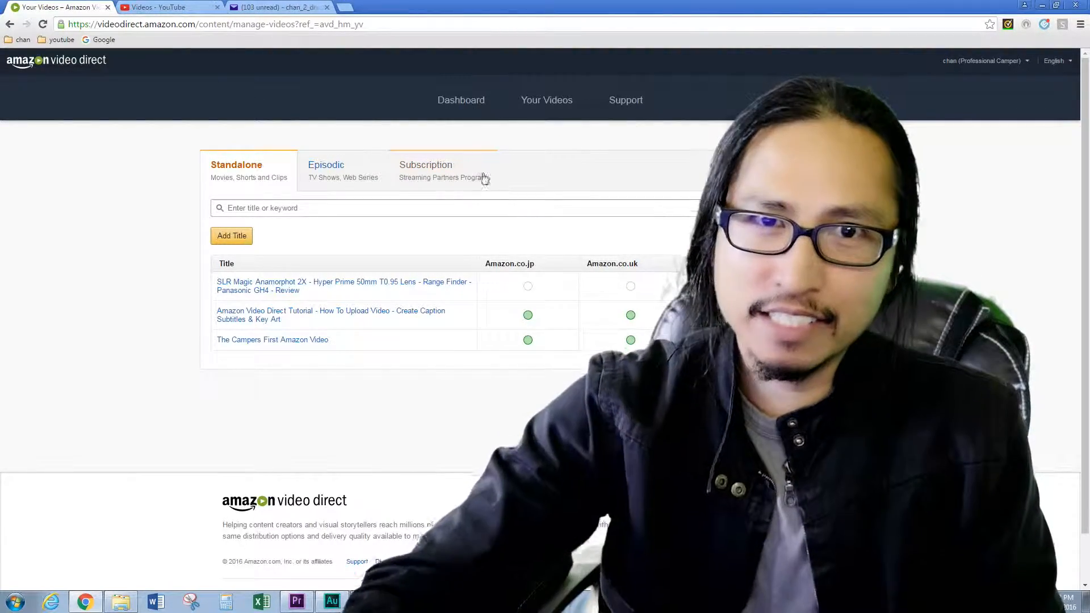
pyautogui.click(460, 100)
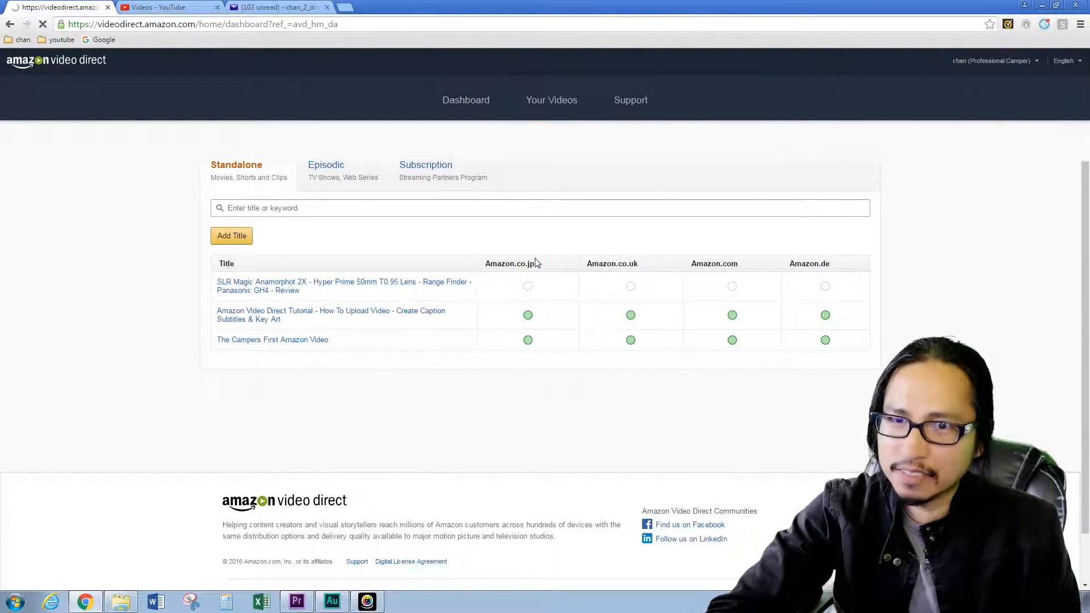
# Review the Dashboard's Performance Metrics (0 minutes streamed) and Earnings table ($0.01 free-with-ads)
pyautogui.click(461, 100)
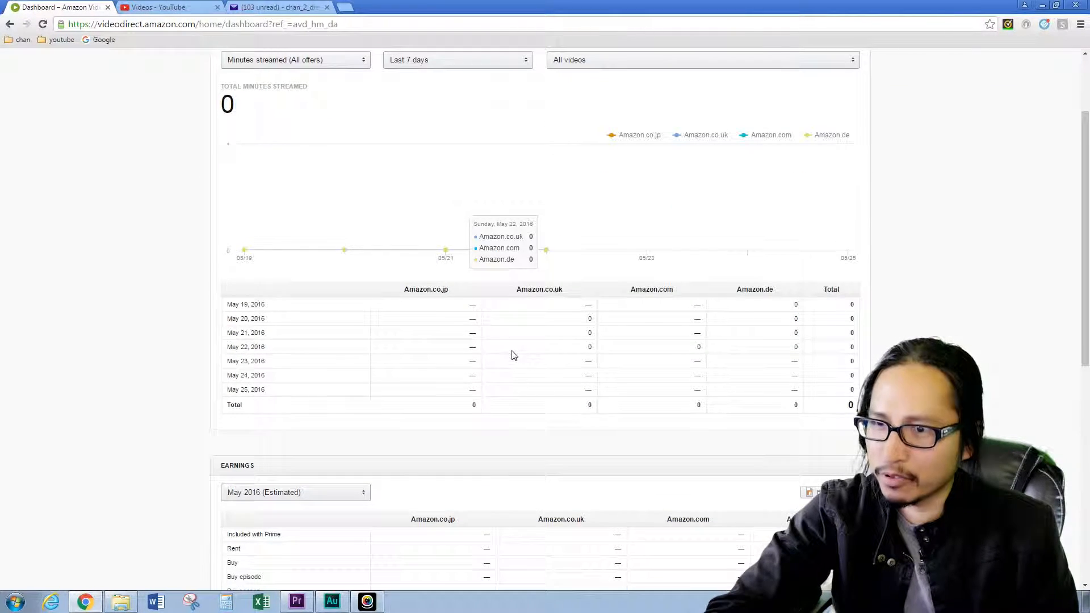
pyautogui.moveTo(516, 398)
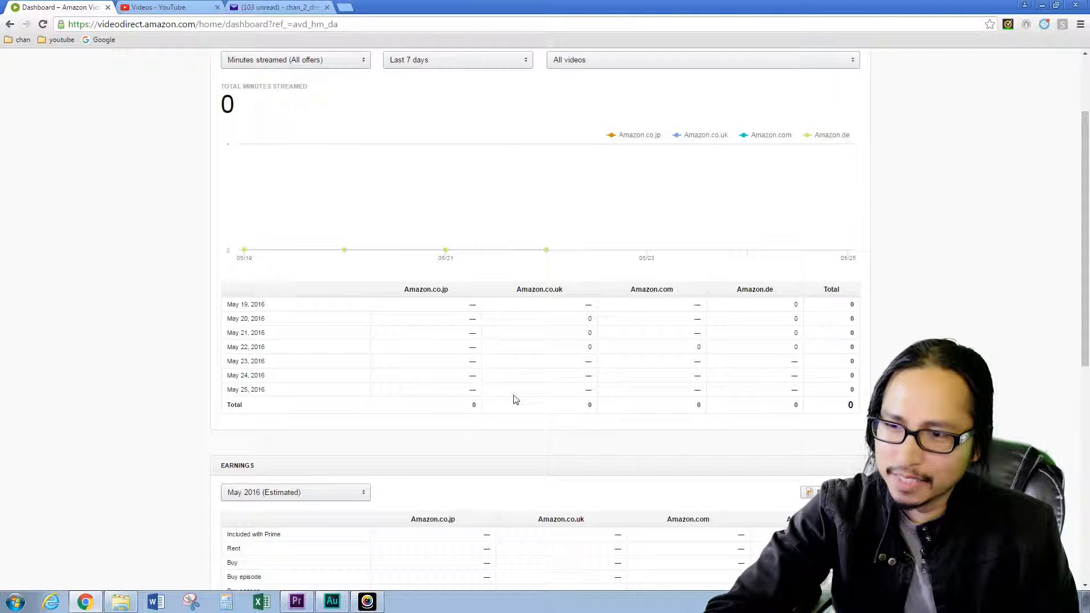
pyautogui.moveTo(512, 406)
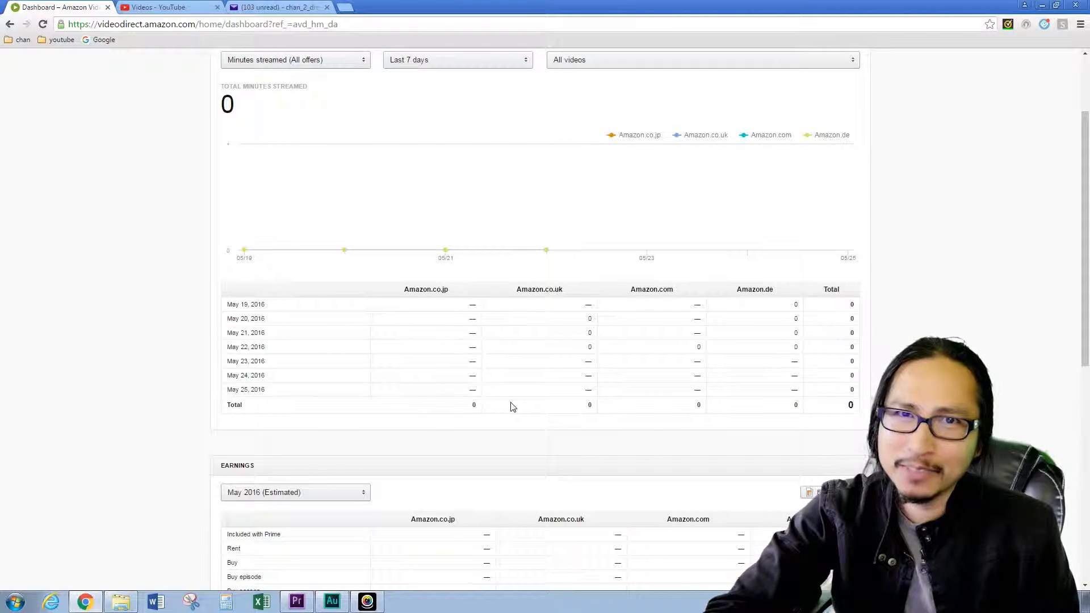
pyautogui.scroll(-3)
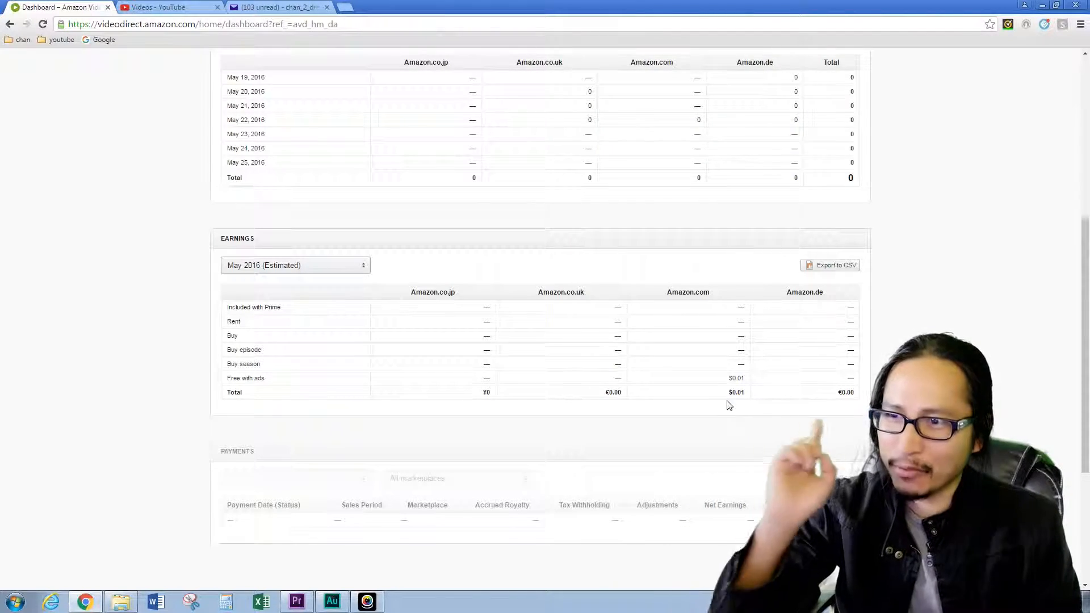
pyautogui.scroll(3)
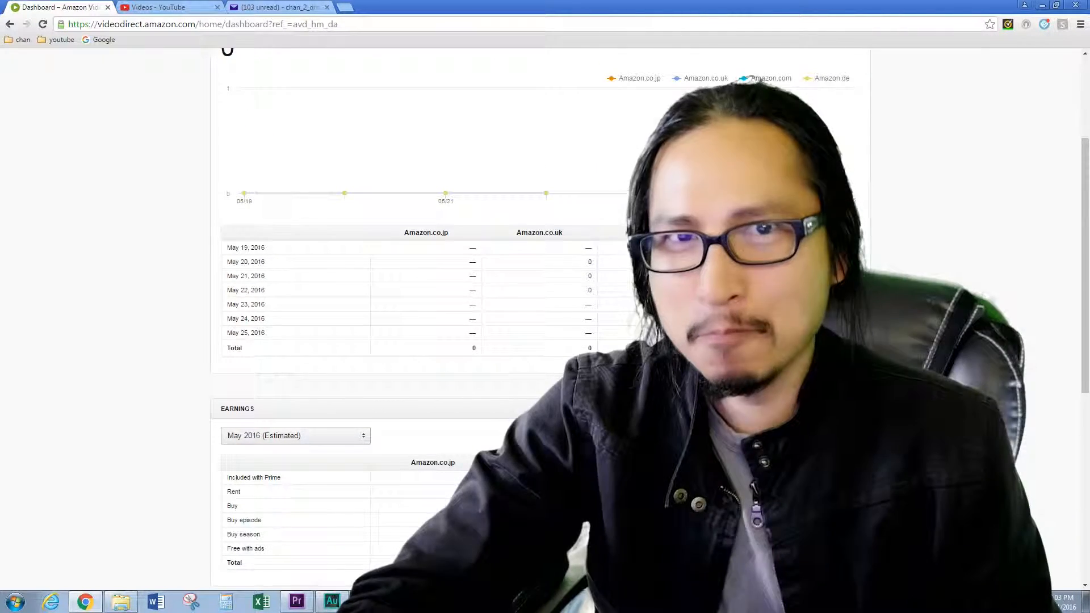
pyautogui.scroll(3)
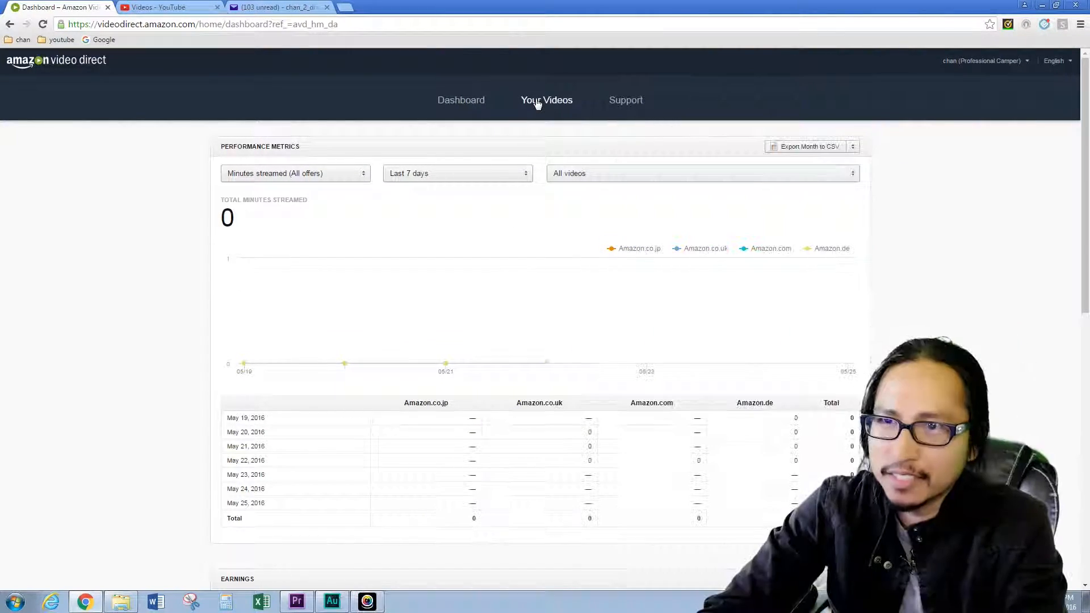
# Return to Your Videos, where the SLR Magic review is unpublished on all four marketplaces
pyautogui.click(546, 100)
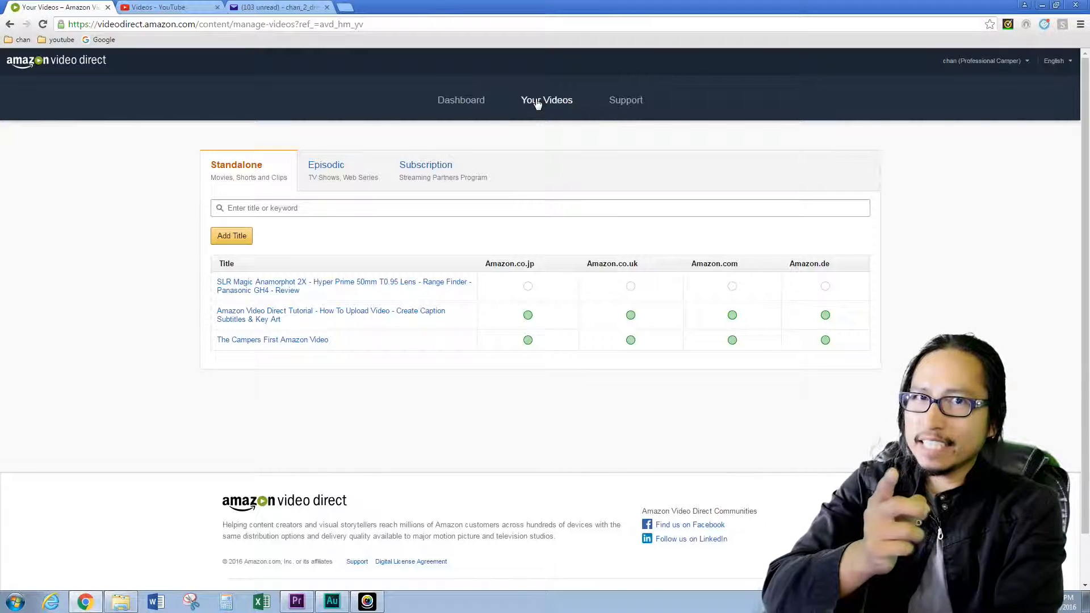
pyautogui.moveTo(304, 256)
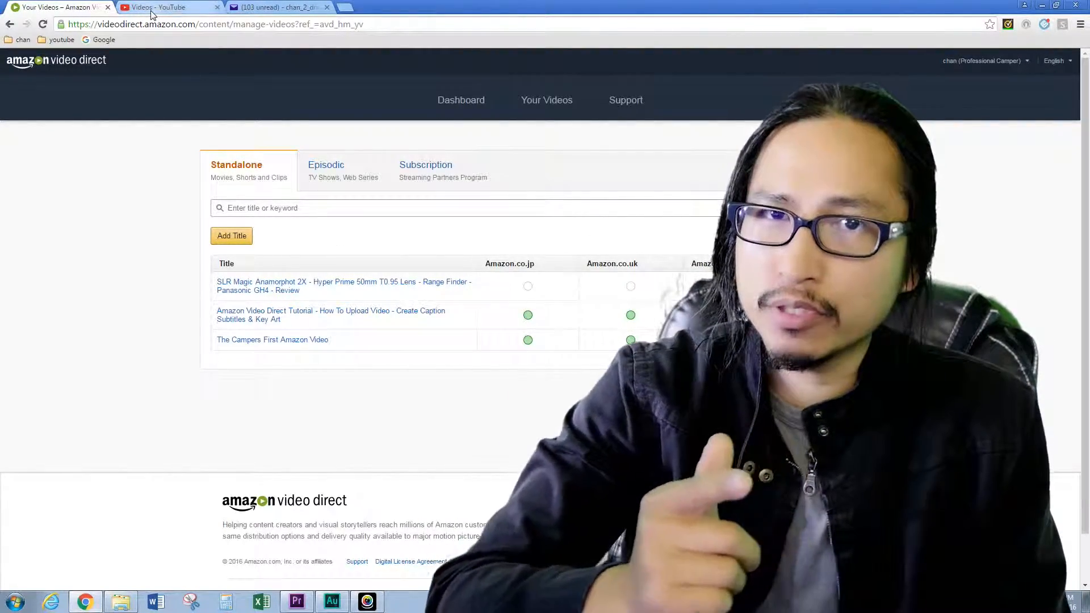
# In YouTube Video Manager, open Subtitles & CC for the SLR Magic Anamorphot review
pyautogui.click(167, 7)
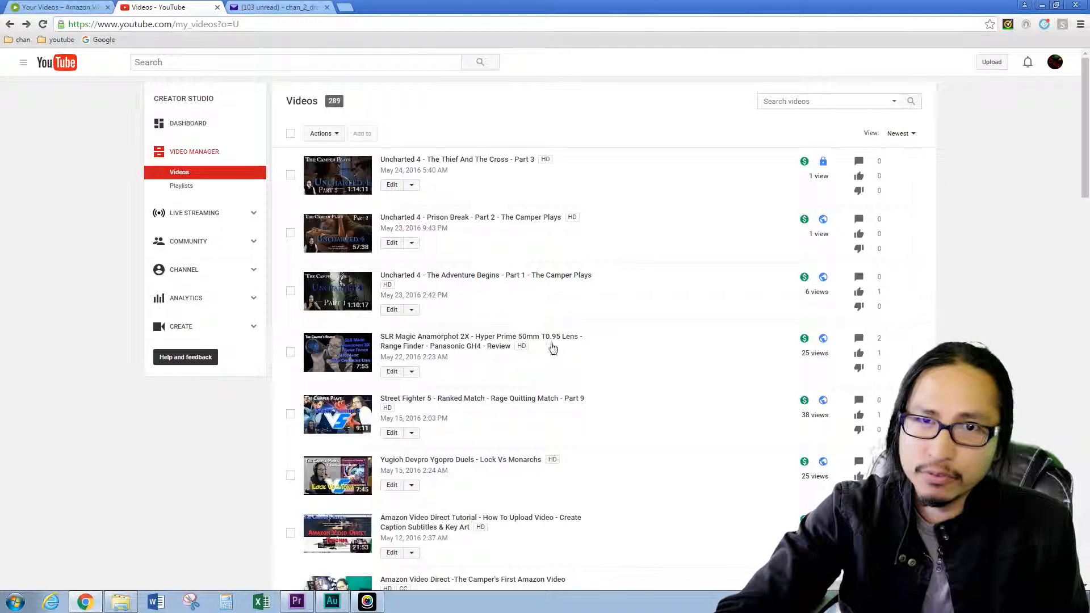
pyautogui.scroll(-3)
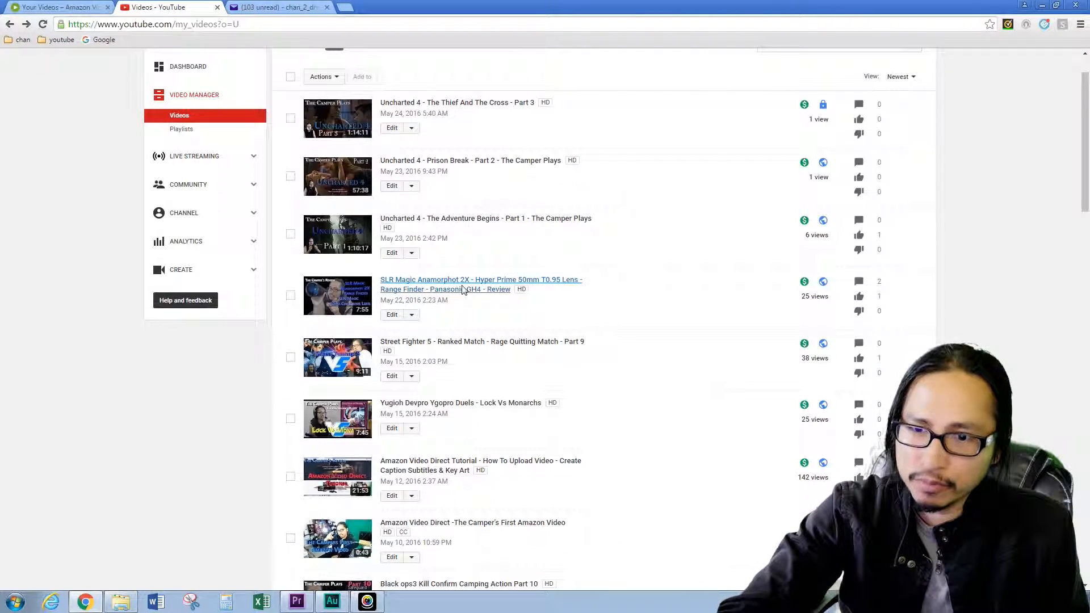
pyautogui.moveTo(414, 311)
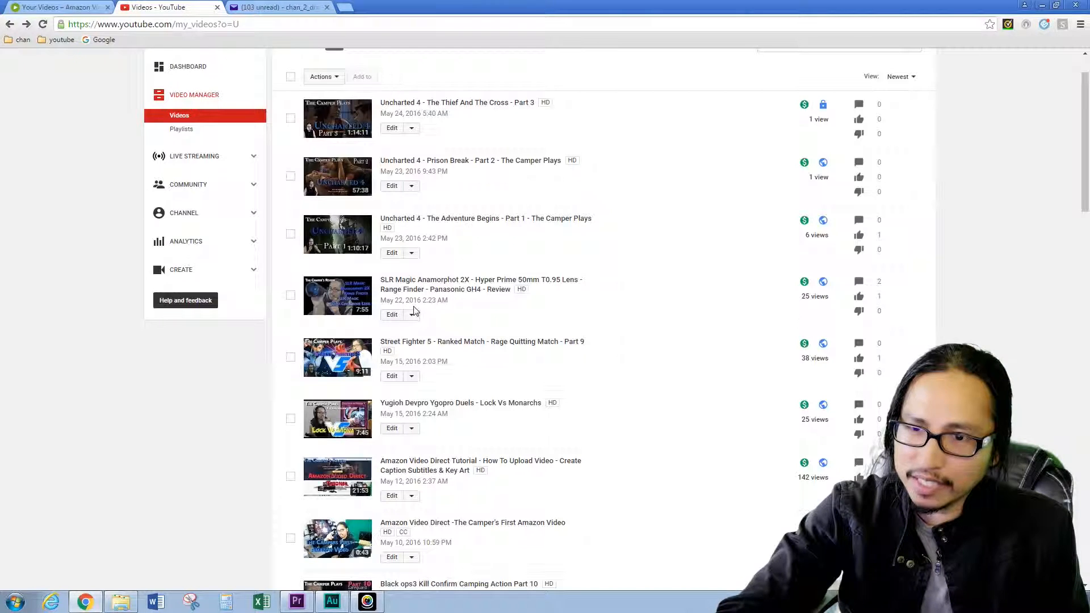
pyautogui.moveTo(456, 314)
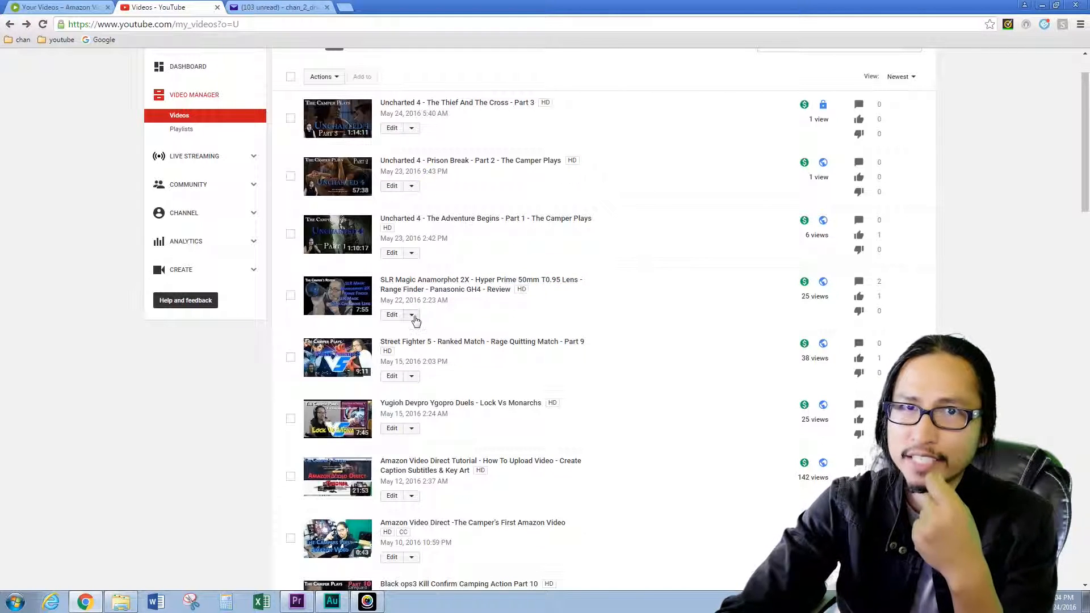
pyautogui.click(410, 314)
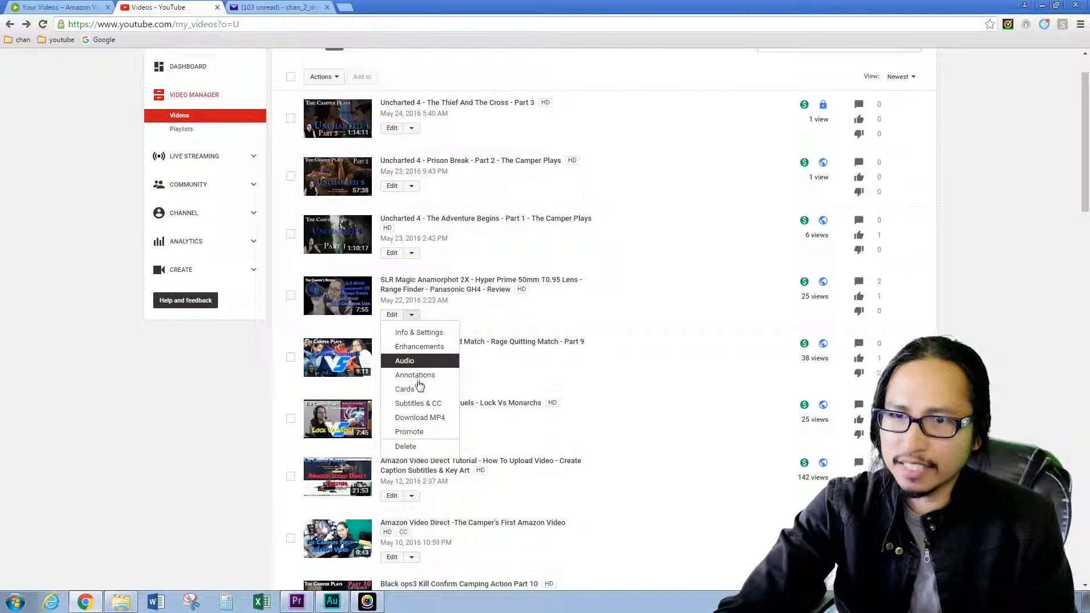
pyautogui.click(418, 403)
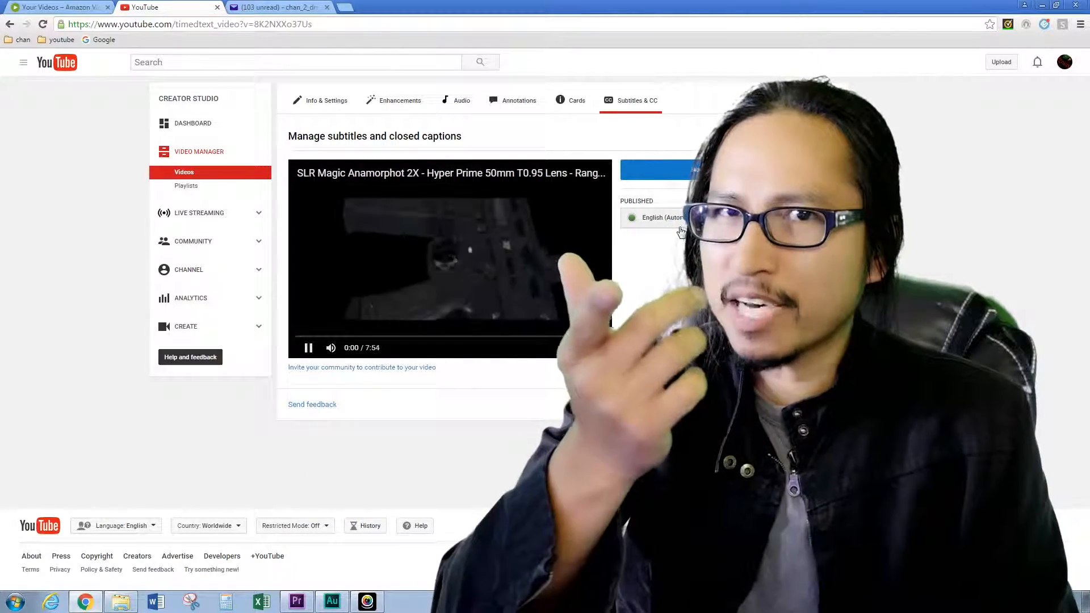
pyautogui.click(307, 347)
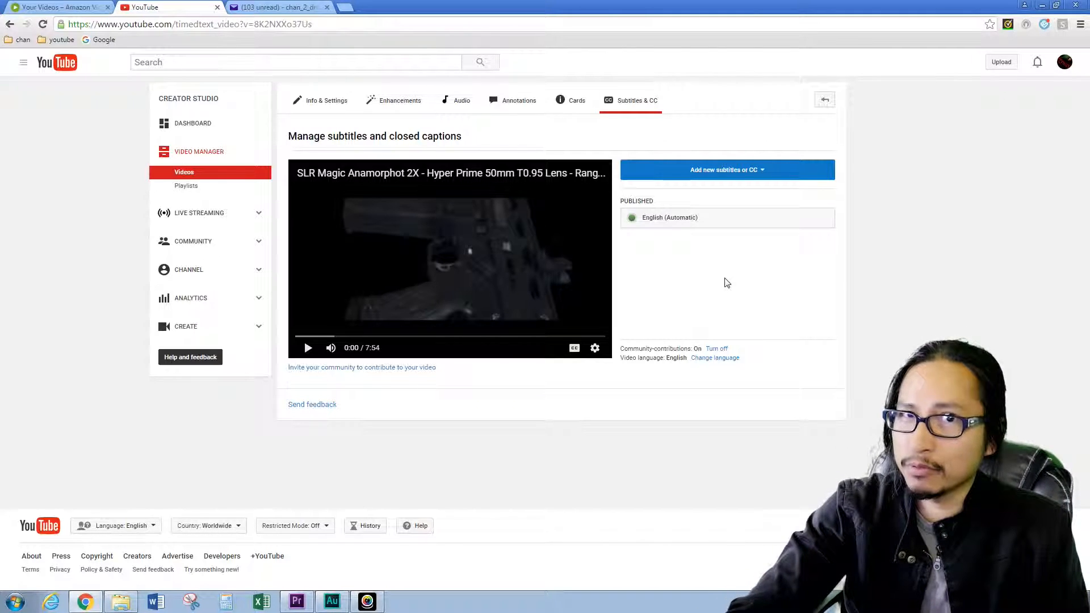
pyautogui.moveTo(683, 310)
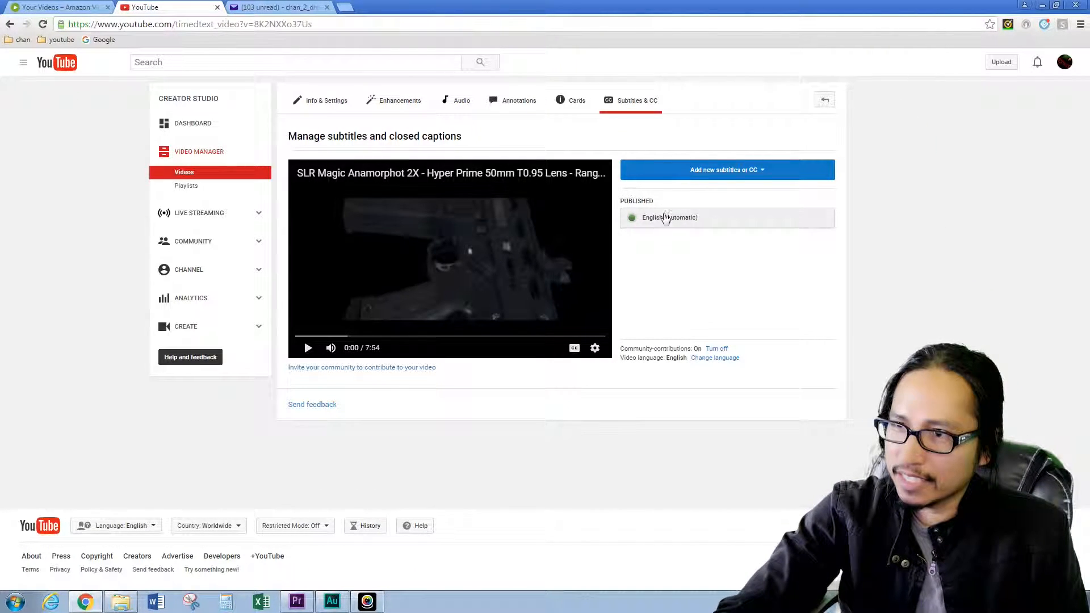
# Edit the English (Automatic) captions and publish them as a second English track
pyautogui.click(667, 217)
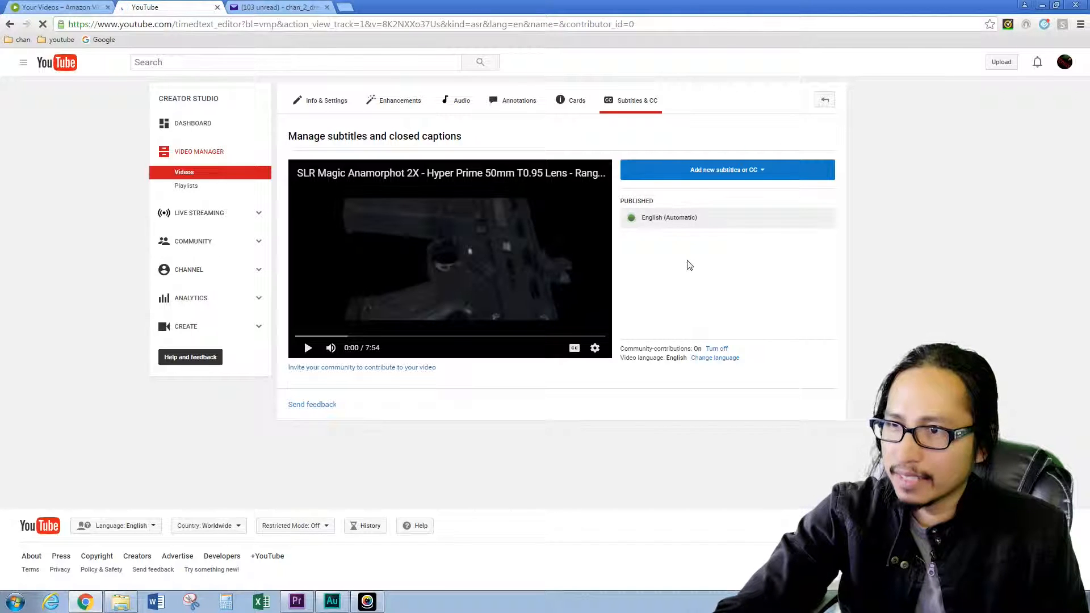
pyautogui.click(667, 217)
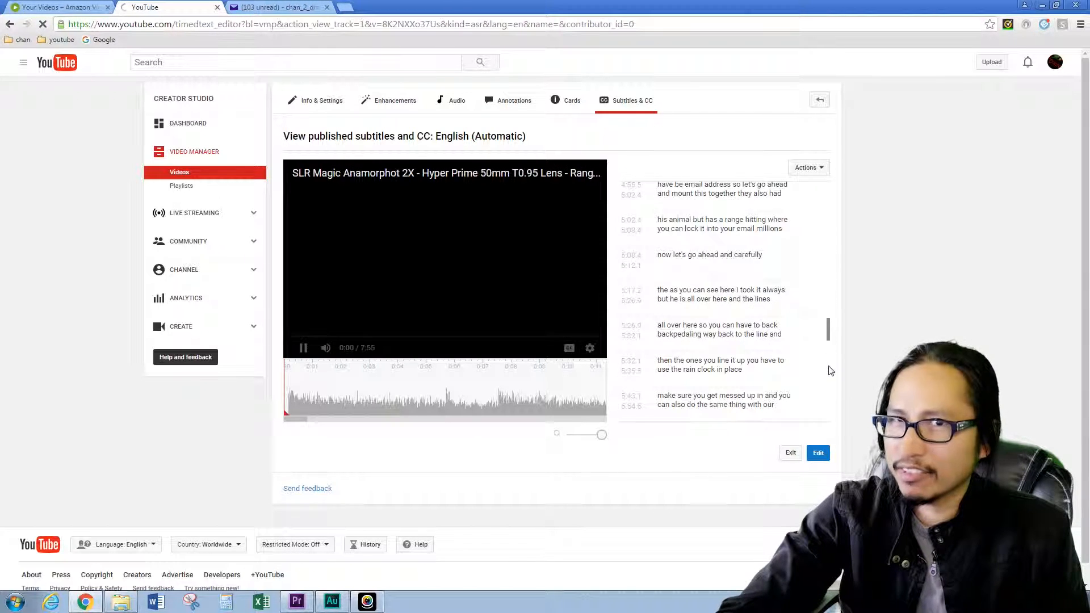
pyautogui.scroll(-3)
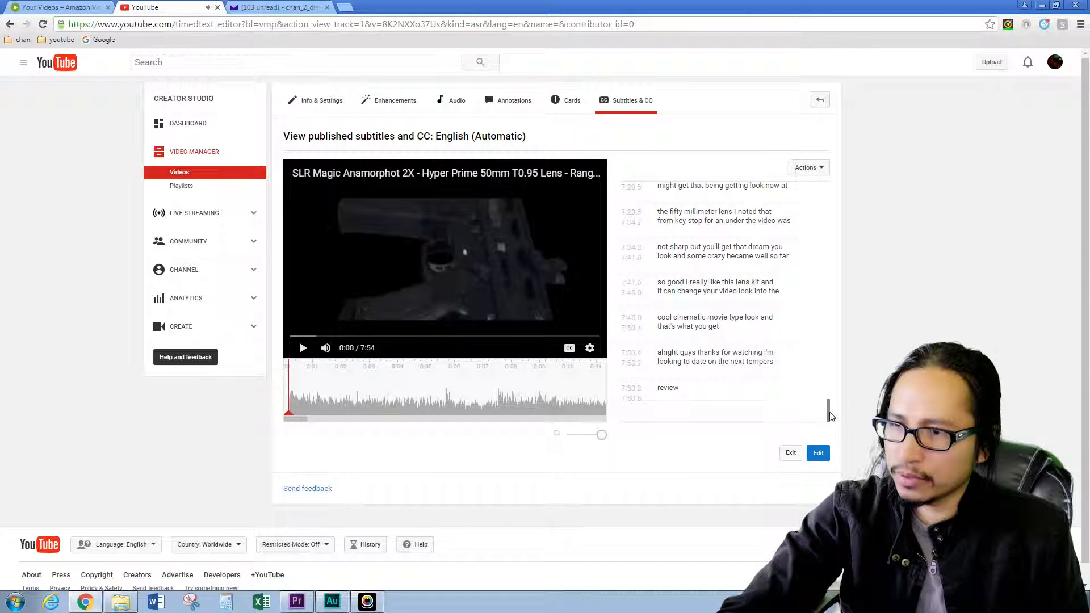
pyautogui.scroll(3)
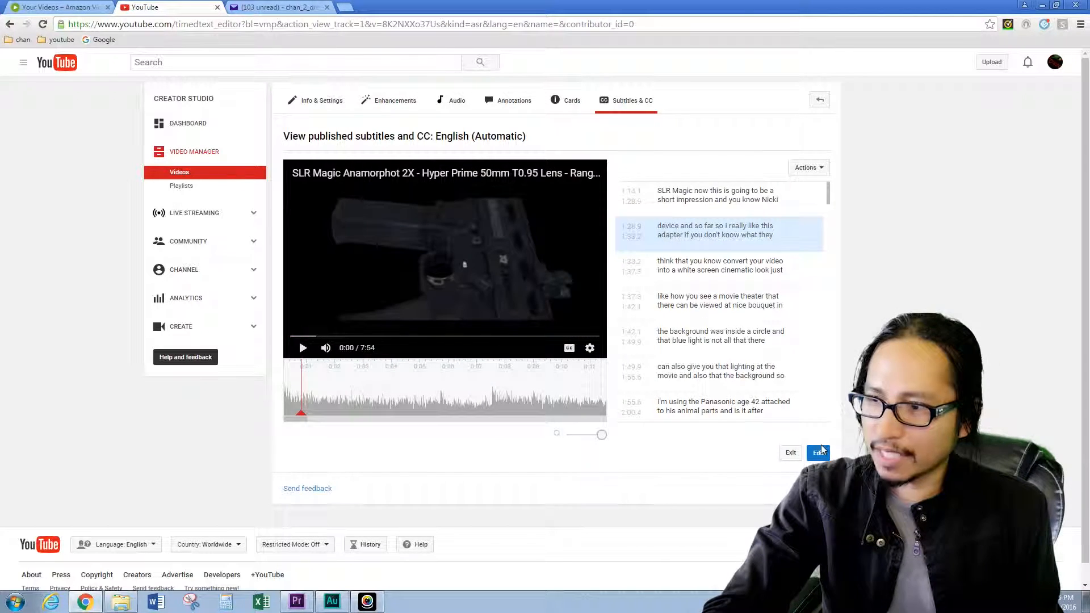
pyautogui.click(818, 453)
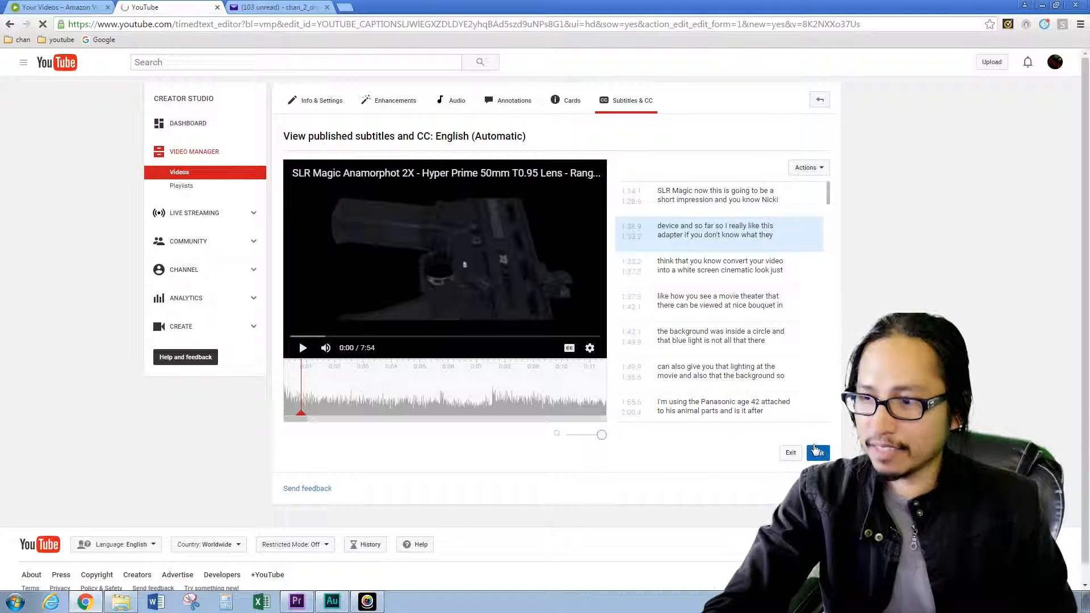
pyautogui.click(818, 453)
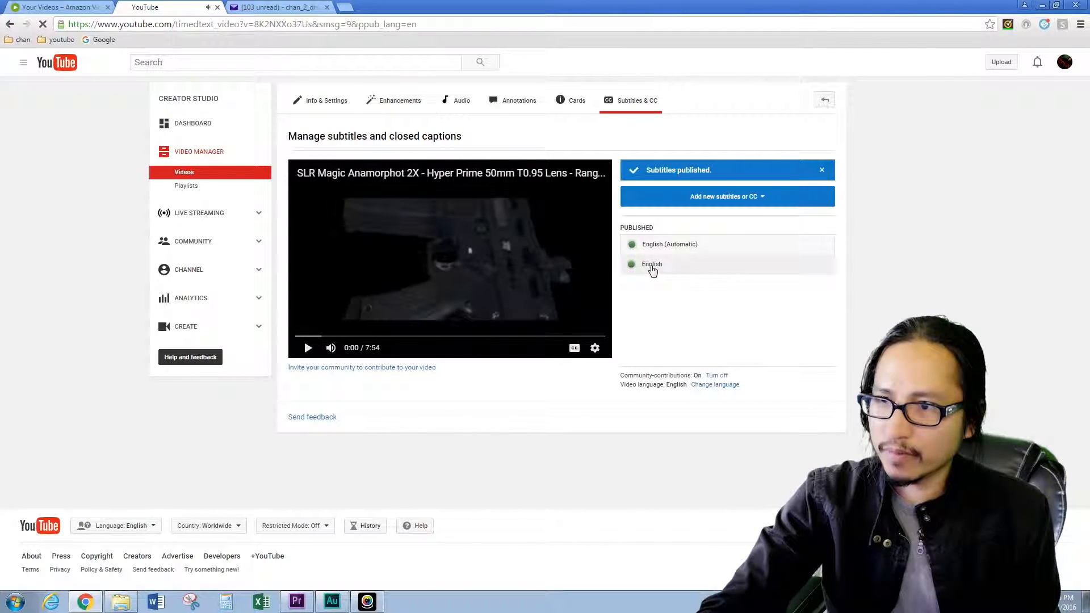
# Remove the extra English track and download the English (Automatic) captions as captions (2).srt
pyautogui.click(650, 263)
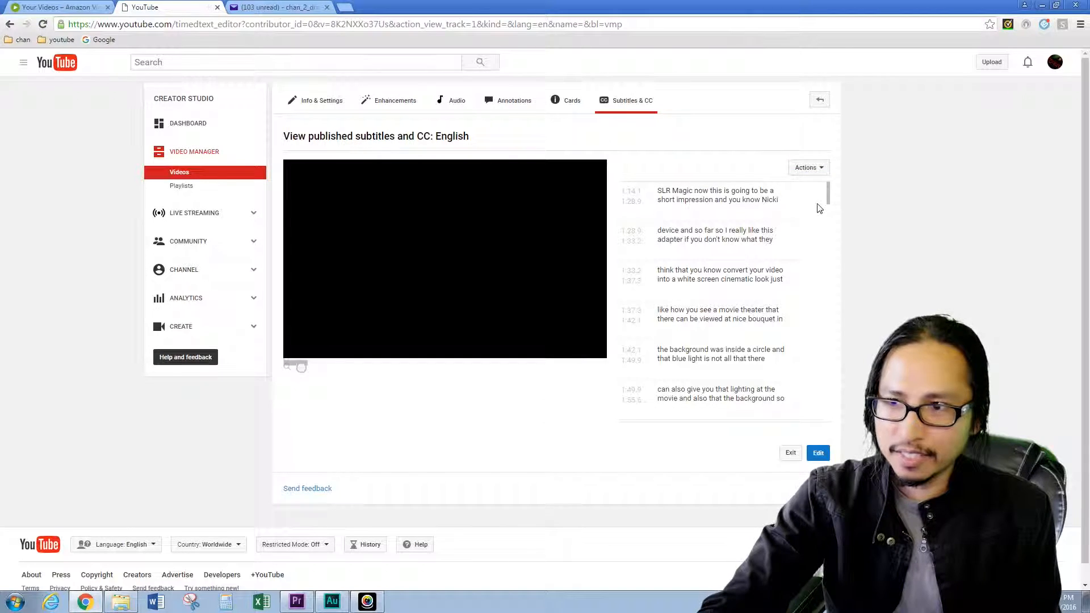
pyautogui.click(790, 452)
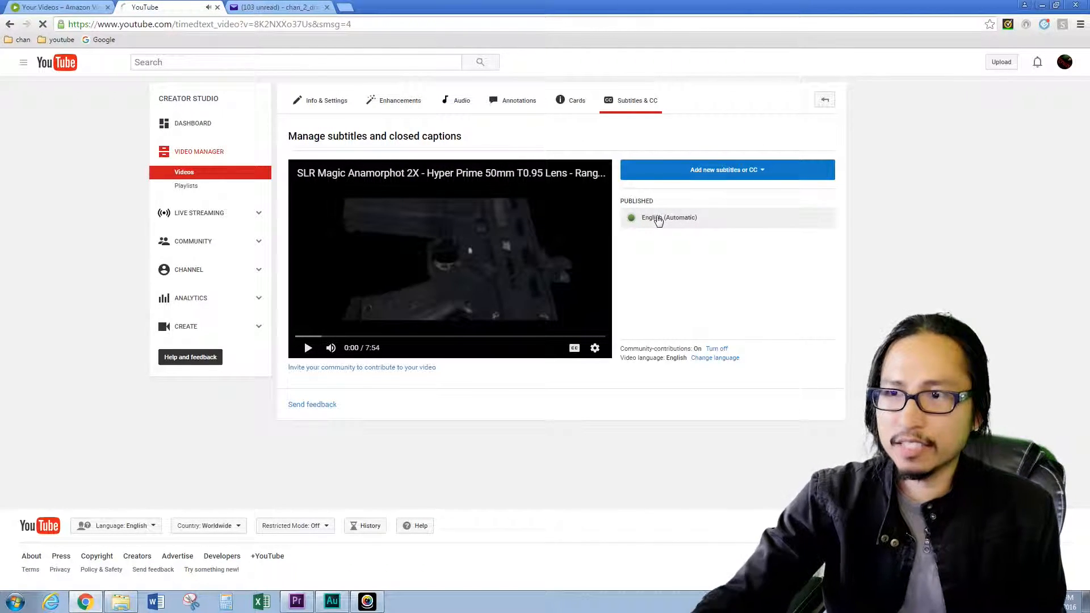
pyautogui.click(668, 217)
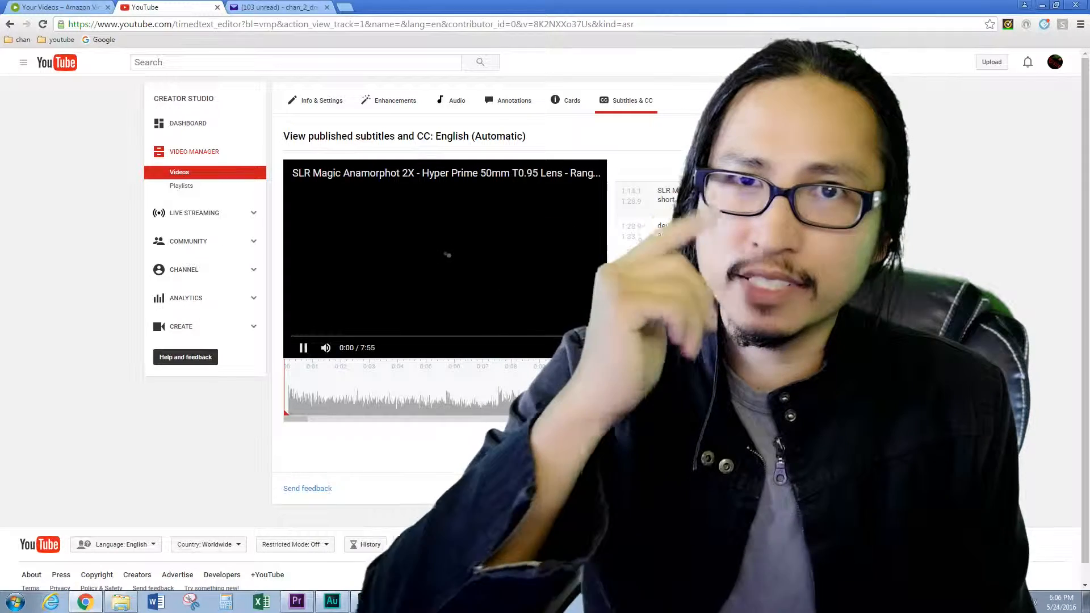
pyautogui.click(806, 167)
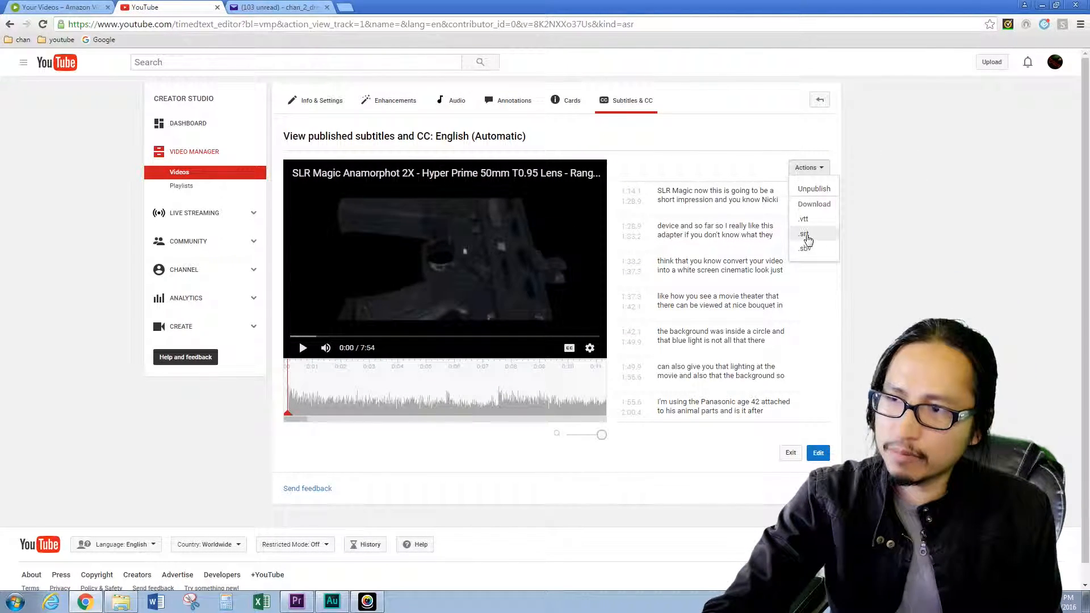
pyautogui.click(803, 234)
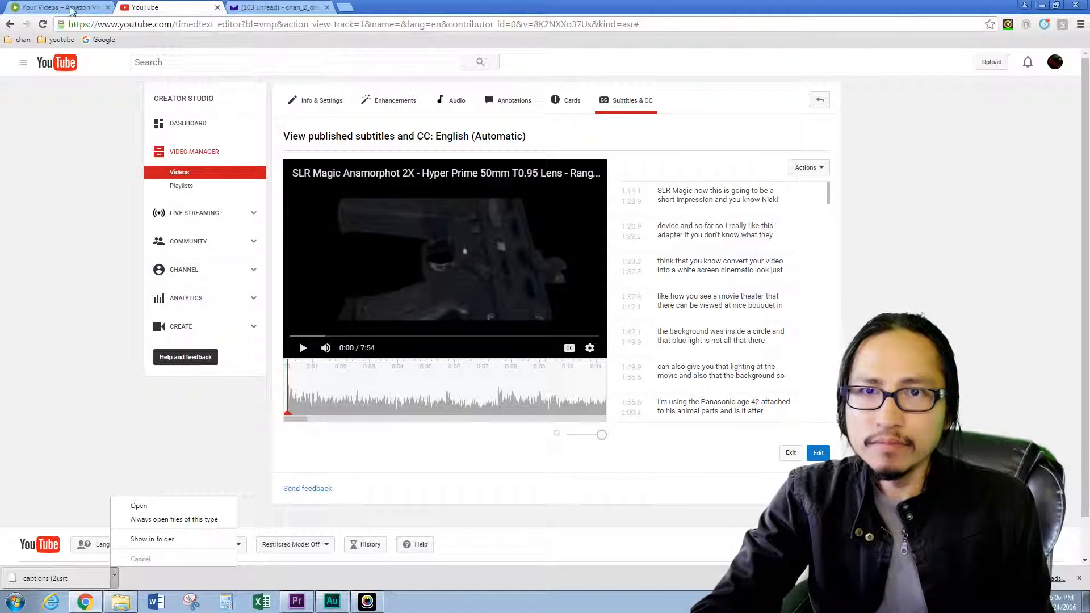
# Back in Amazon Video Direct, open the SLR Magic review's Catalog Listing edit page
pyautogui.click(55, 7)
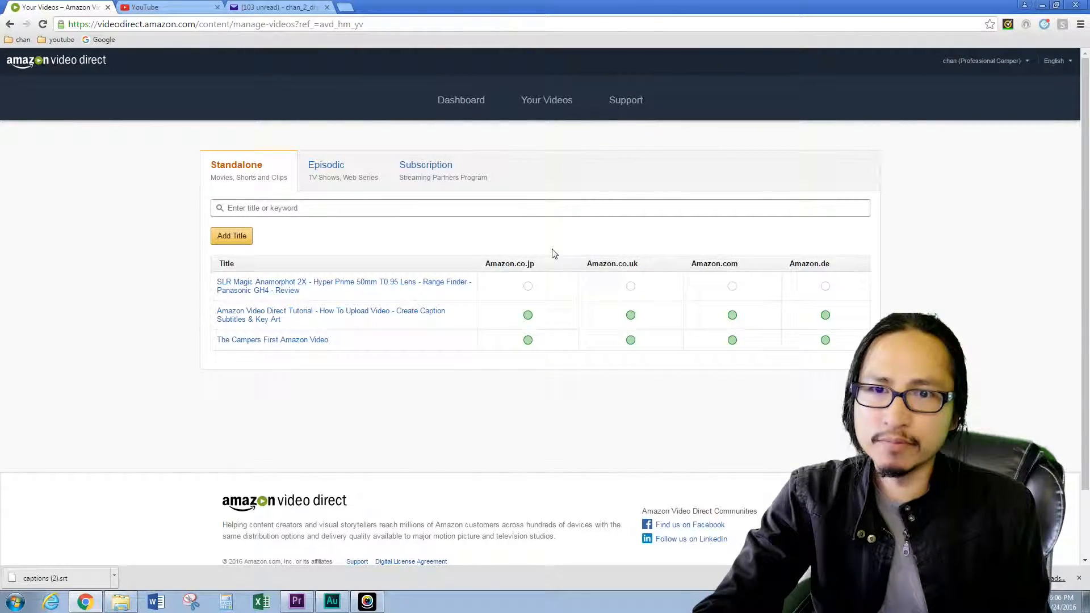
pyautogui.click(343, 286)
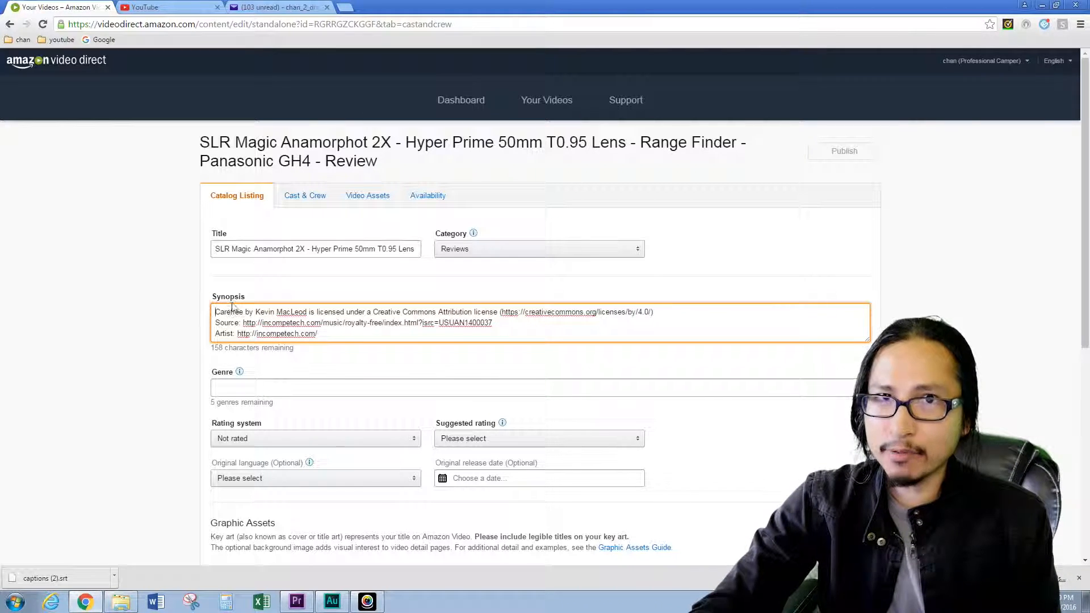
# From the Availability section, publish the SLR Magic review title with all four sections complete
pyautogui.click(428, 195)
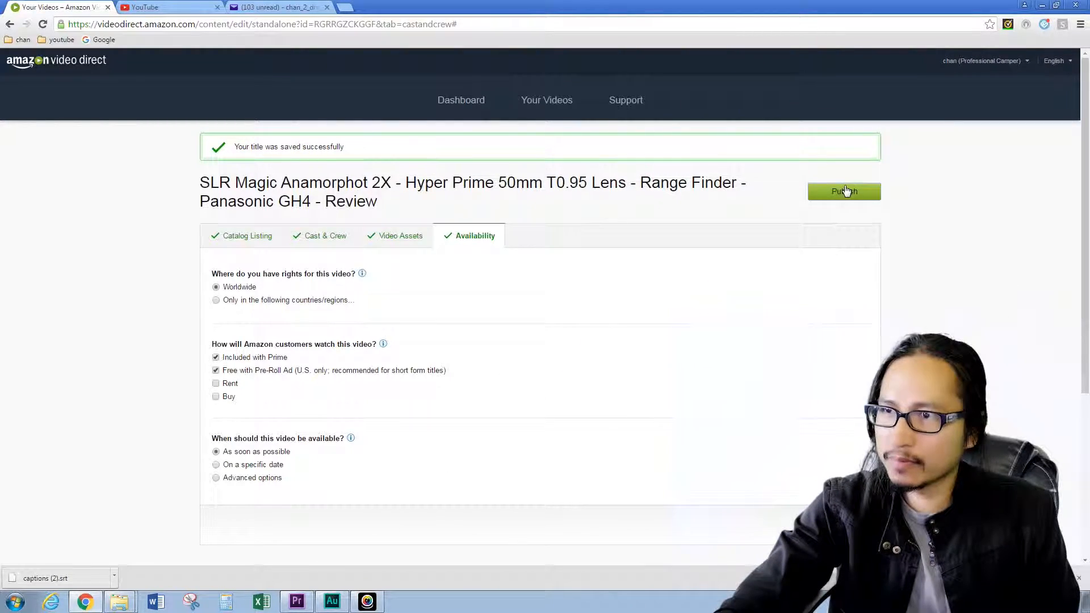
pyautogui.click(843, 190)
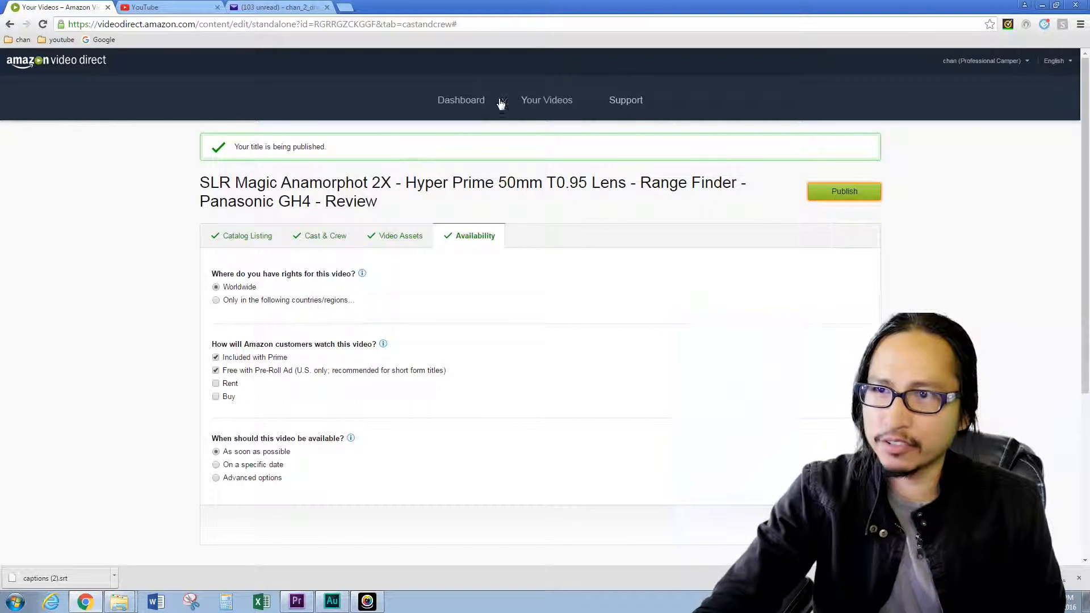
# Return to Your Videos showing the SLR Magic review publishing on all four marketplaces
pyautogui.click(545, 100)
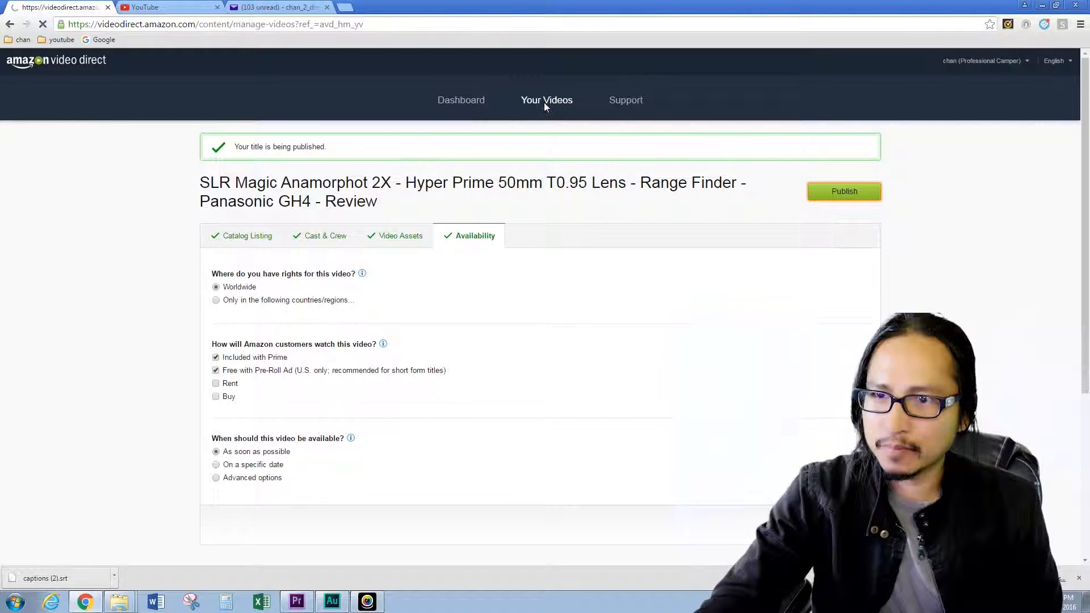
pyautogui.click(546, 100)
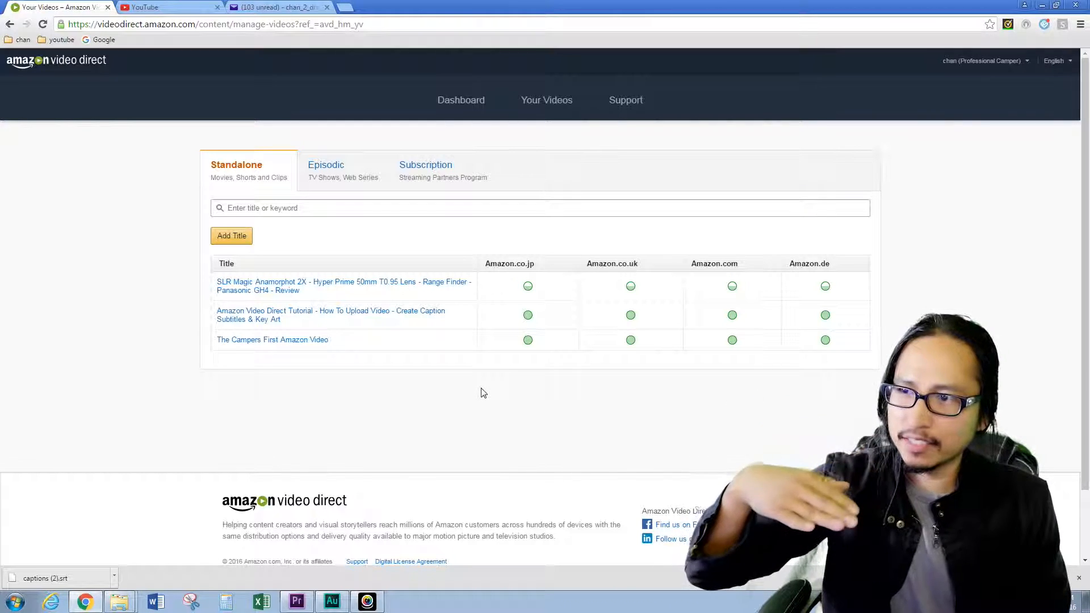
pyautogui.moveTo(528, 286)
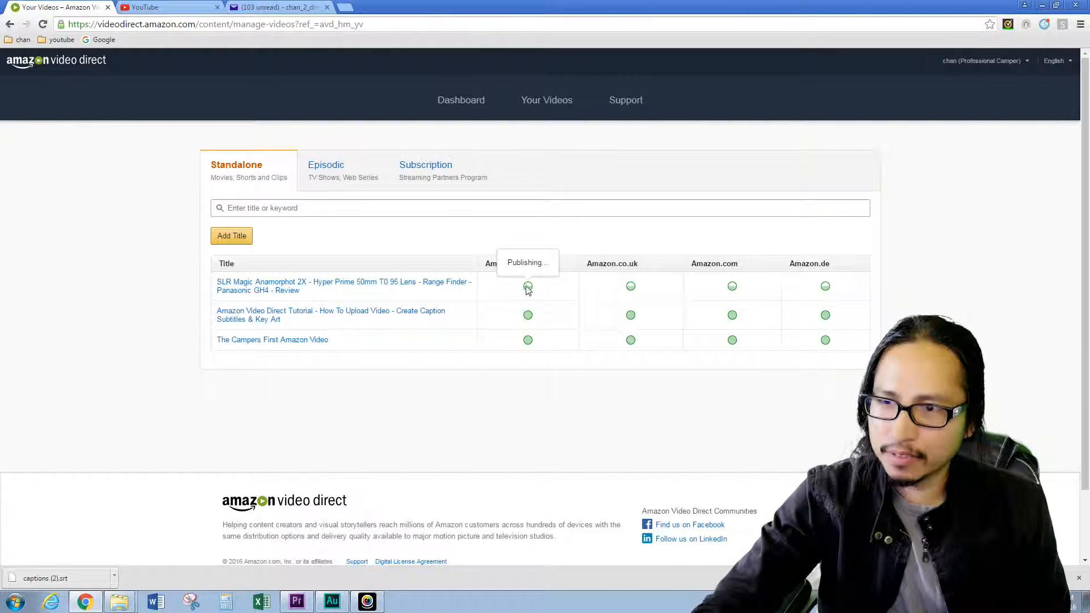